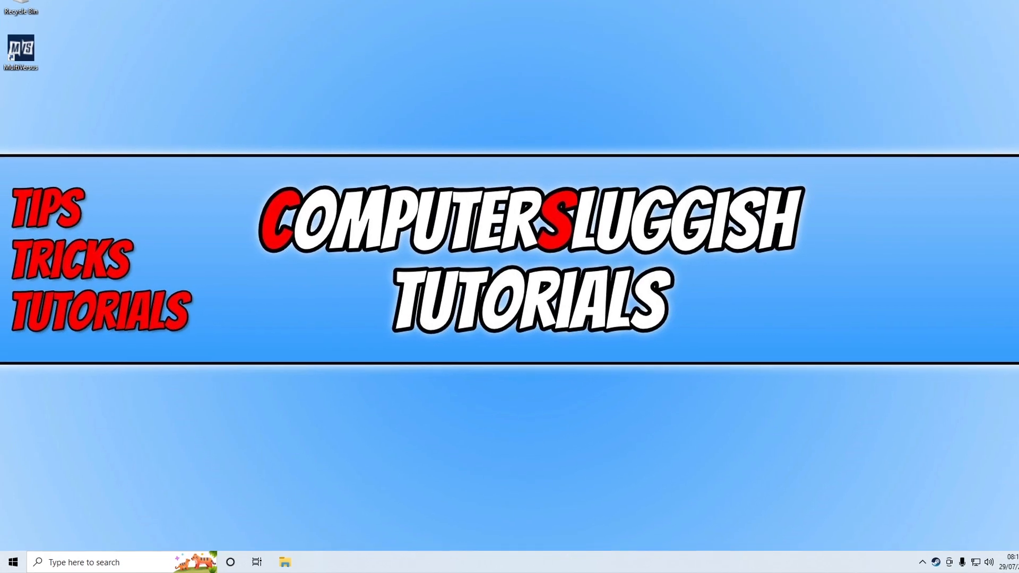
# Check for Windows updates so the .NET Framework cumulative update installs, then close Settings.
pyautogui.rightClick(13, 562)
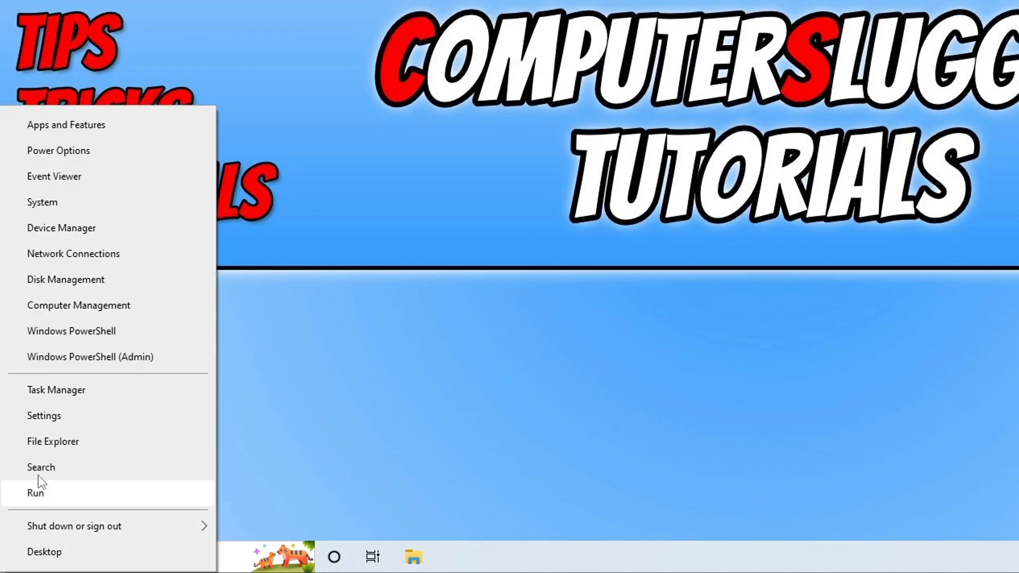
pyautogui.click(44, 415)
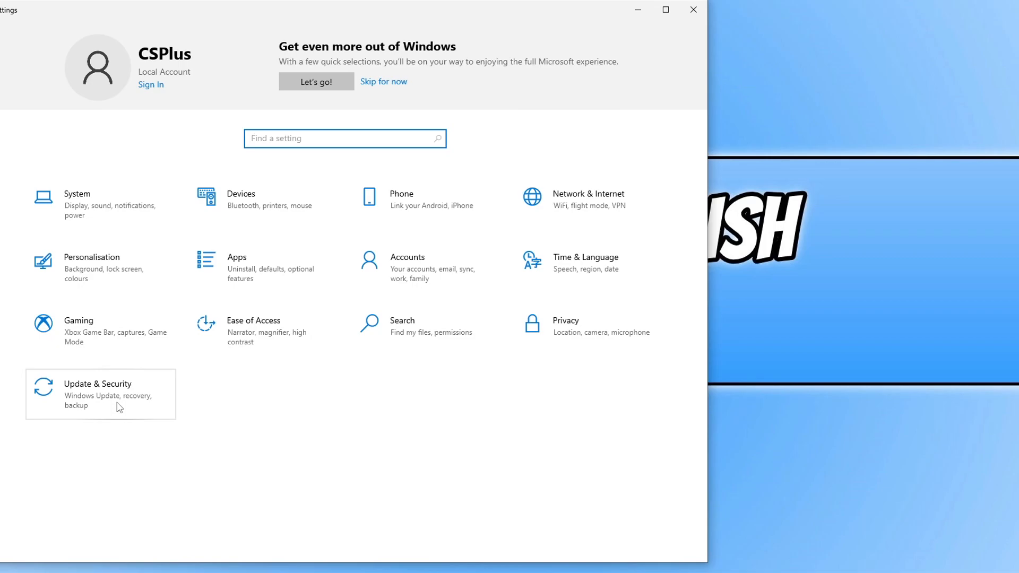
pyautogui.click(97, 394)
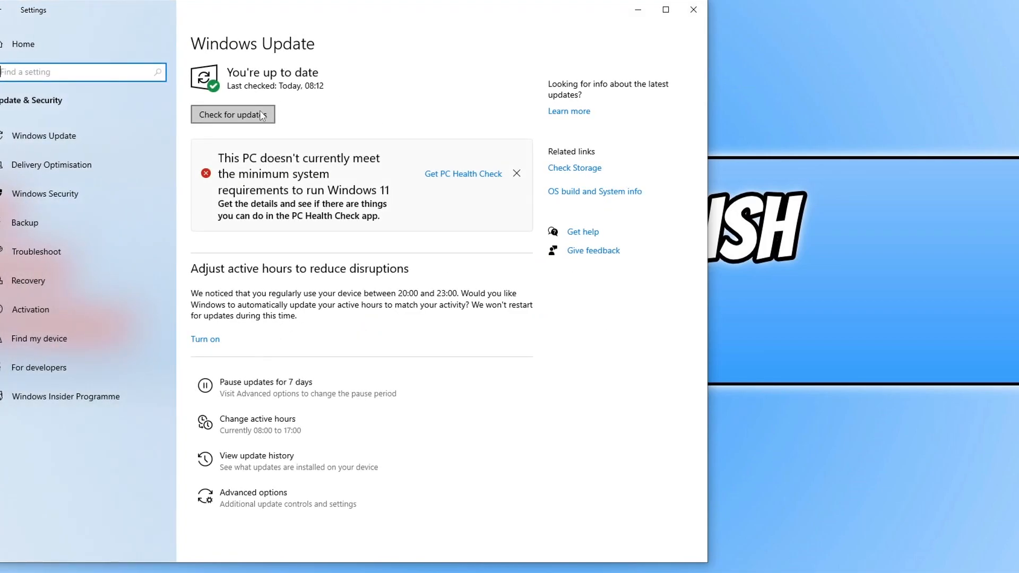
pyautogui.click(232, 114)
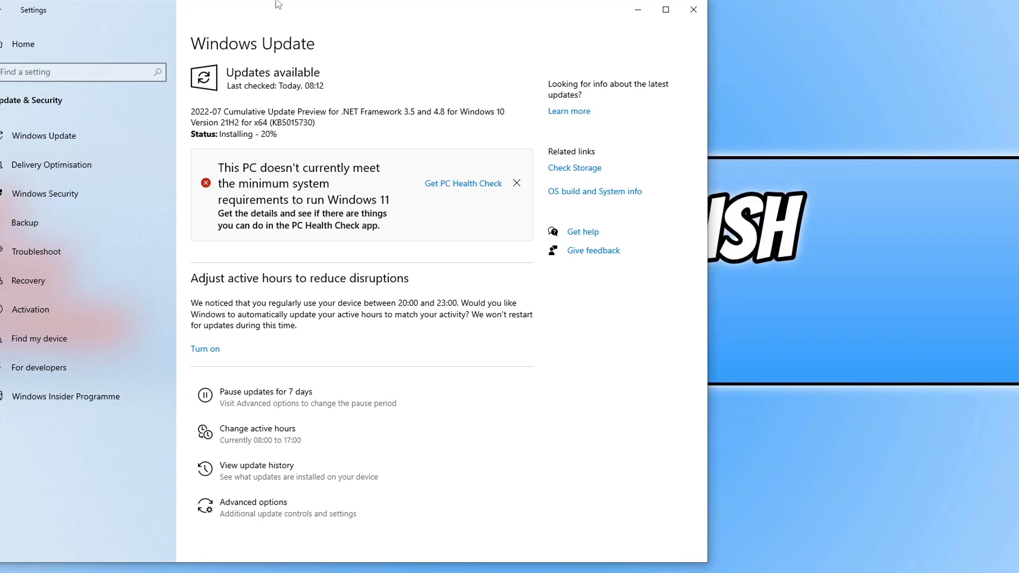
pyautogui.moveTo(693, 10)
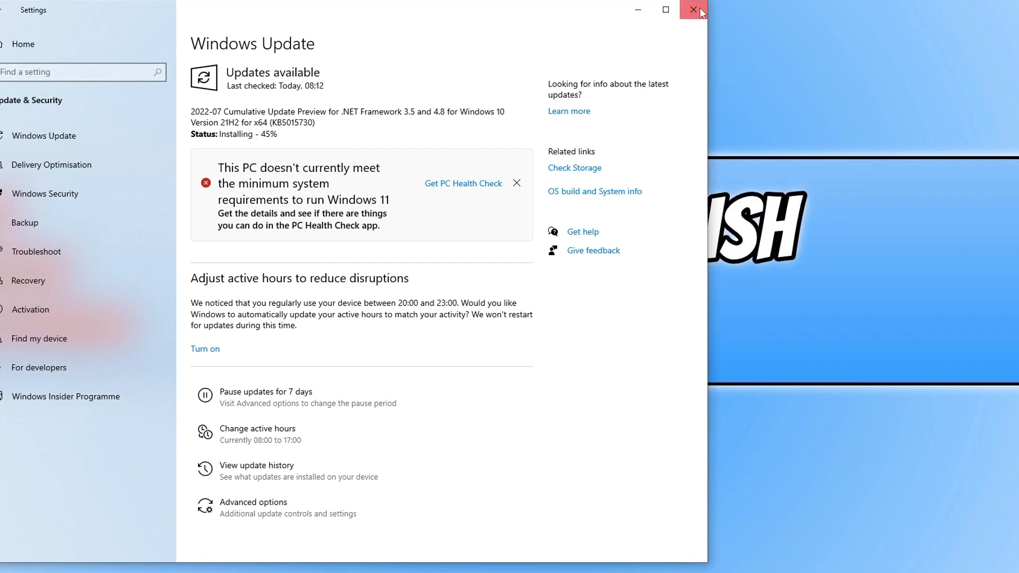
pyautogui.click(697, 9)
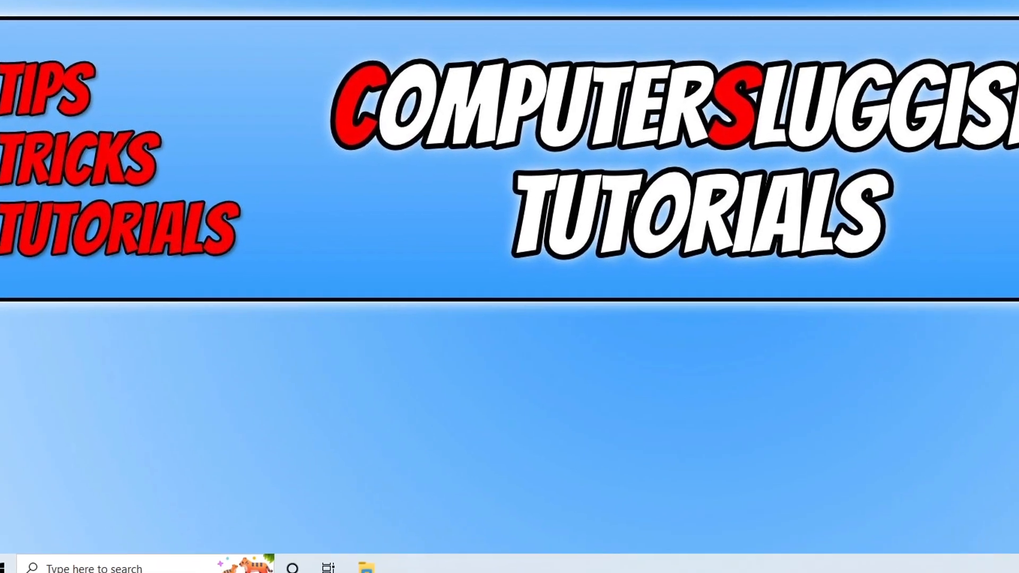
# Review the AMD Radeon Graphics and NVIDIA GeForce GTX 1660 SUPER adapters in Device Manager.
pyautogui.rightClick(3, 566)
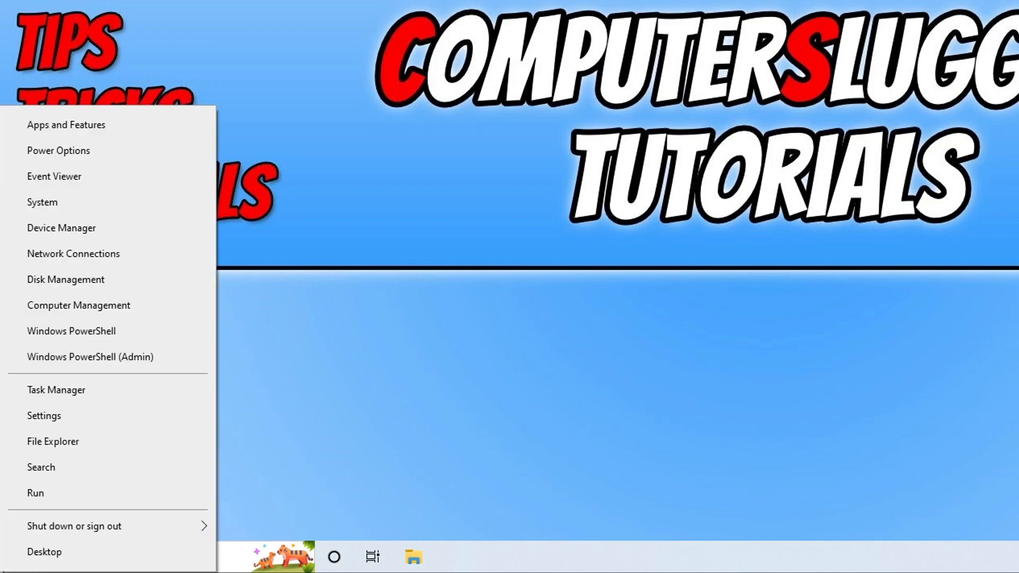
pyautogui.moveTo(61, 228)
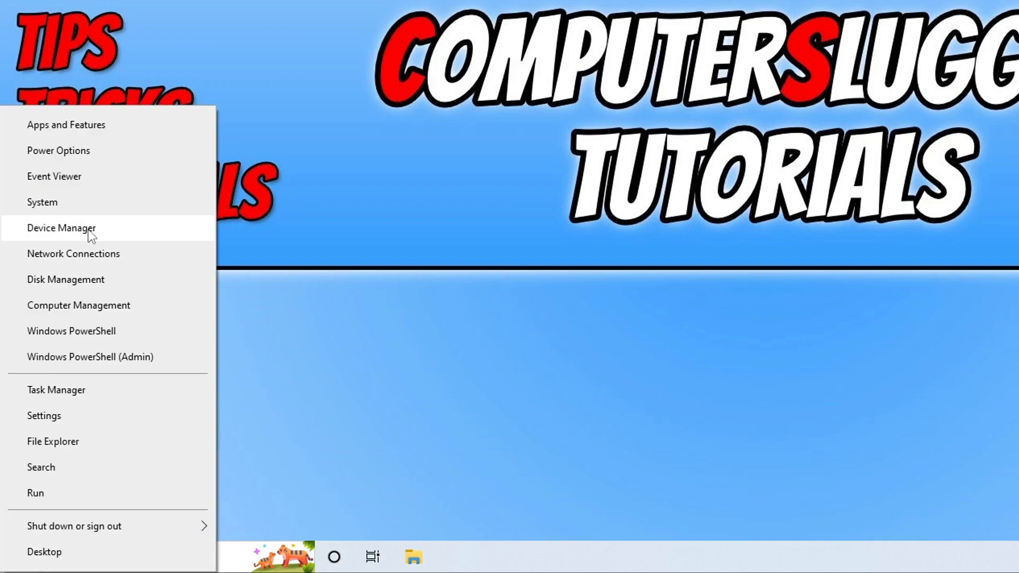
pyautogui.click(61, 228)
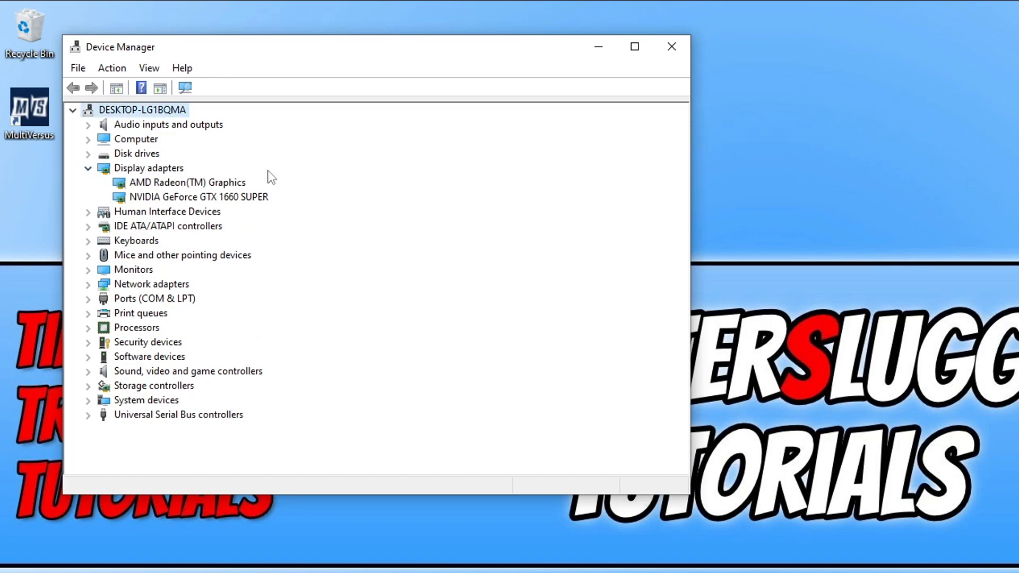
pyautogui.click(198, 196)
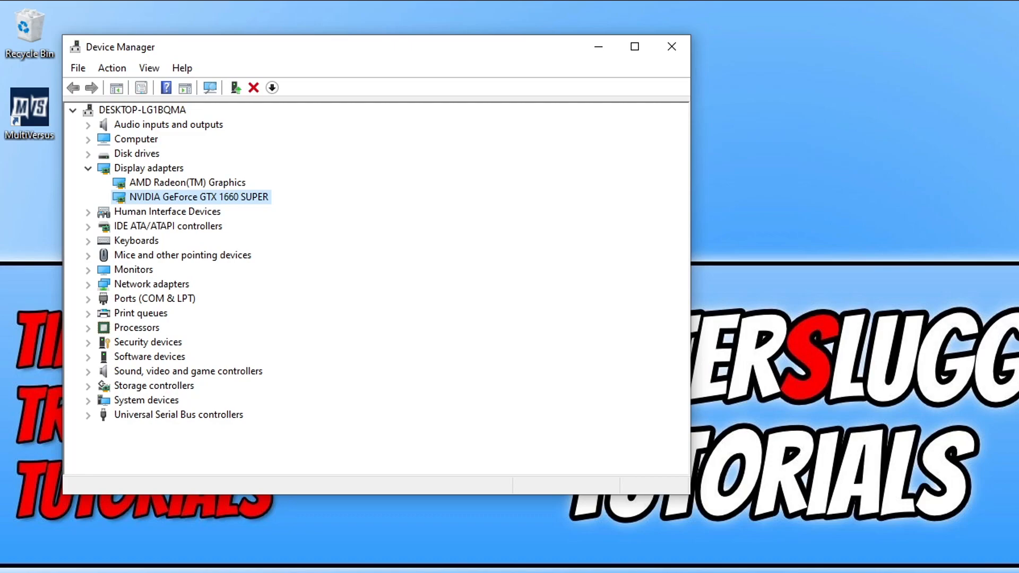
pyautogui.click(187, 183)
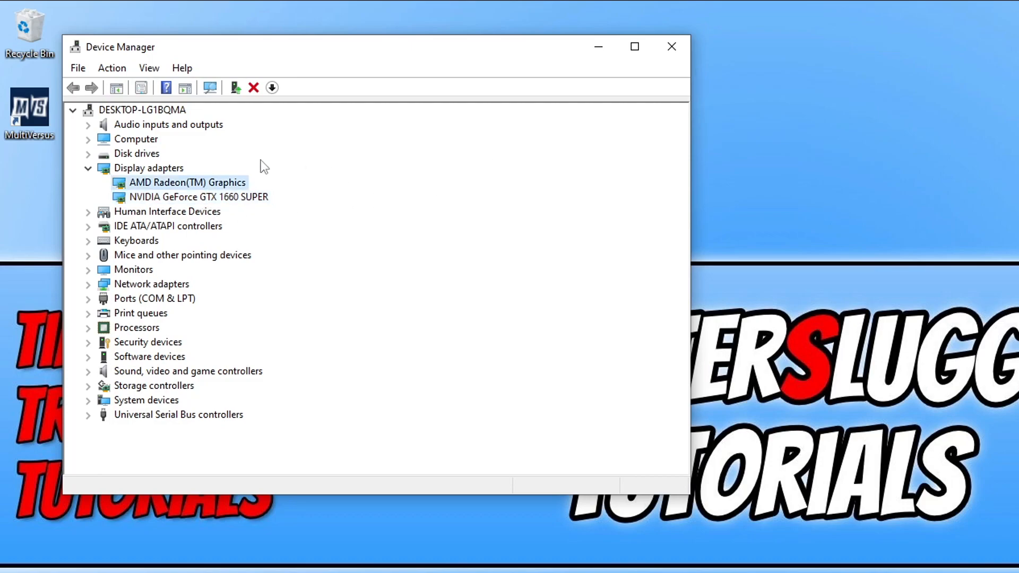
pyautogui.moveTo(372, 183)
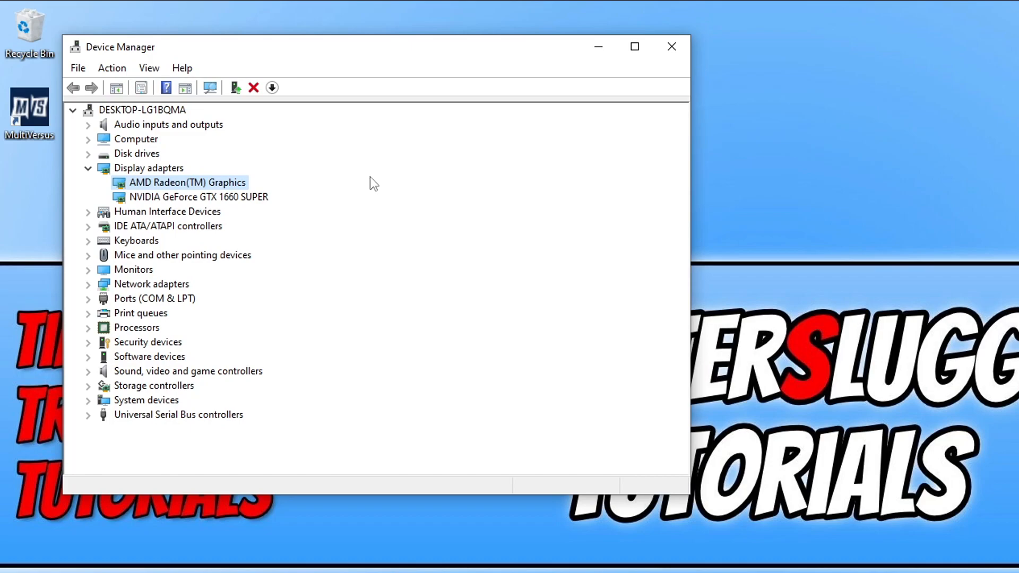
pyautogui.moveTo(256, 211)
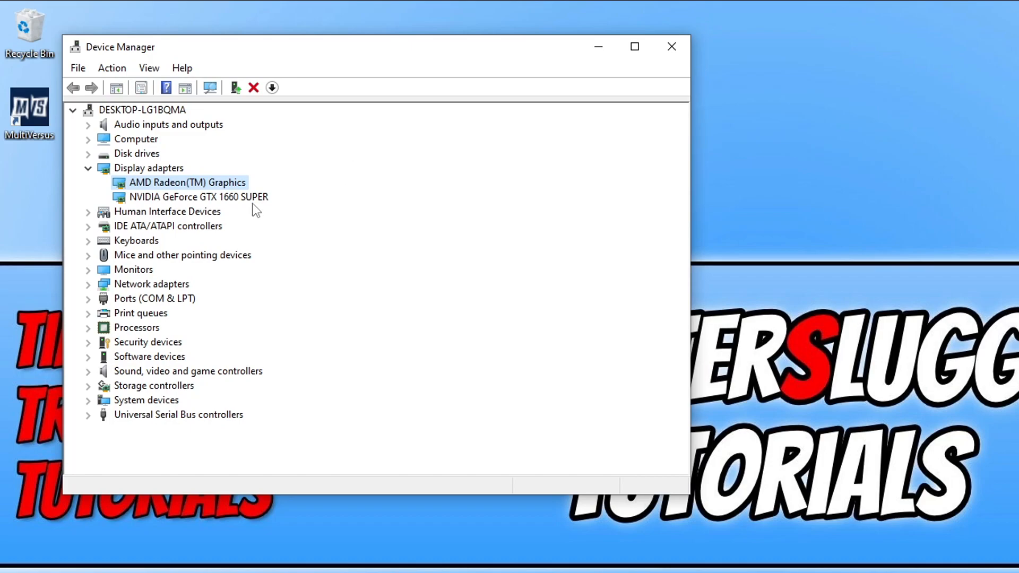
pyautogui.click(198, 197)
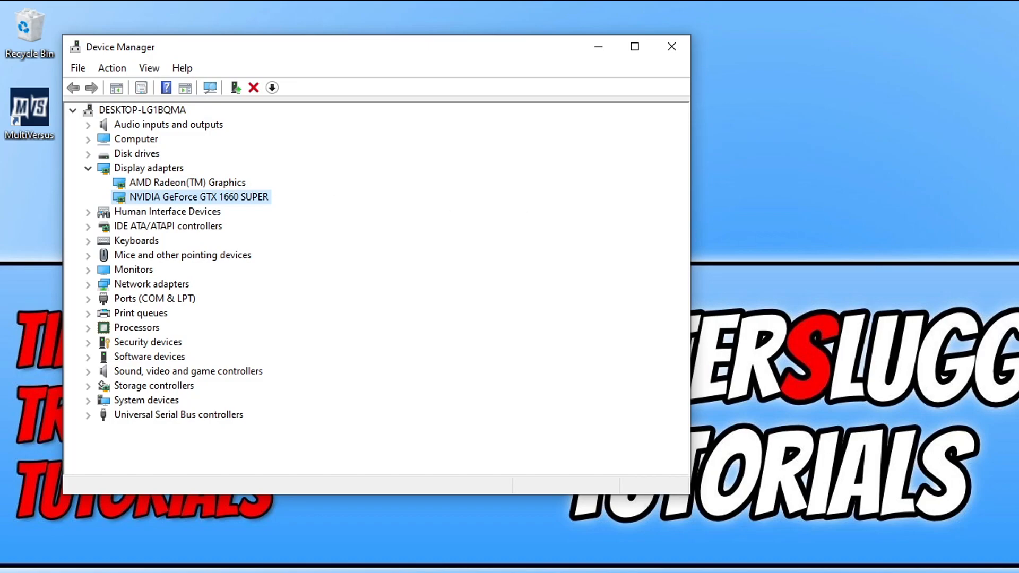
pyautogui.moveTo(882, 54)
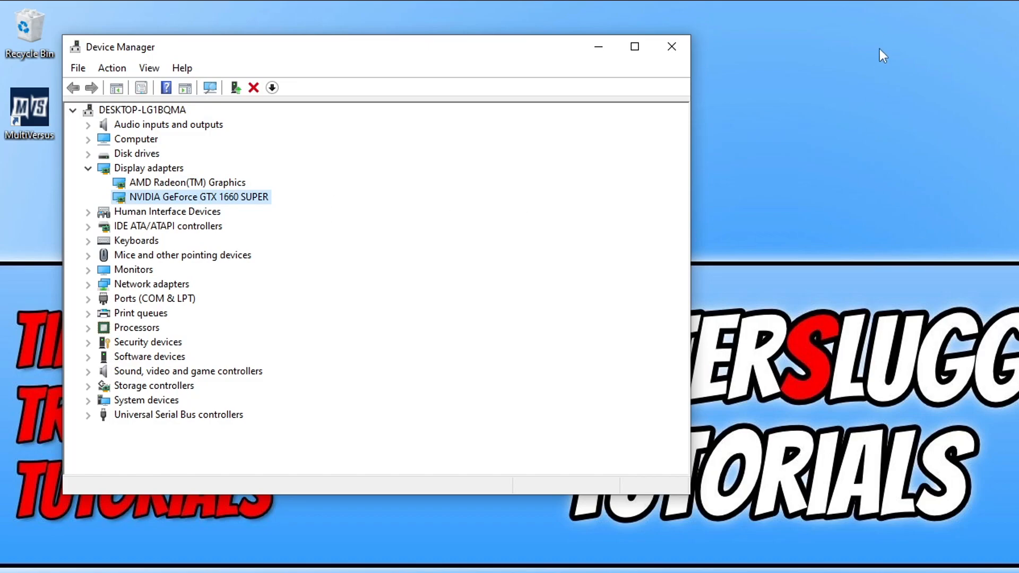
pyautogui.click(671, 46)
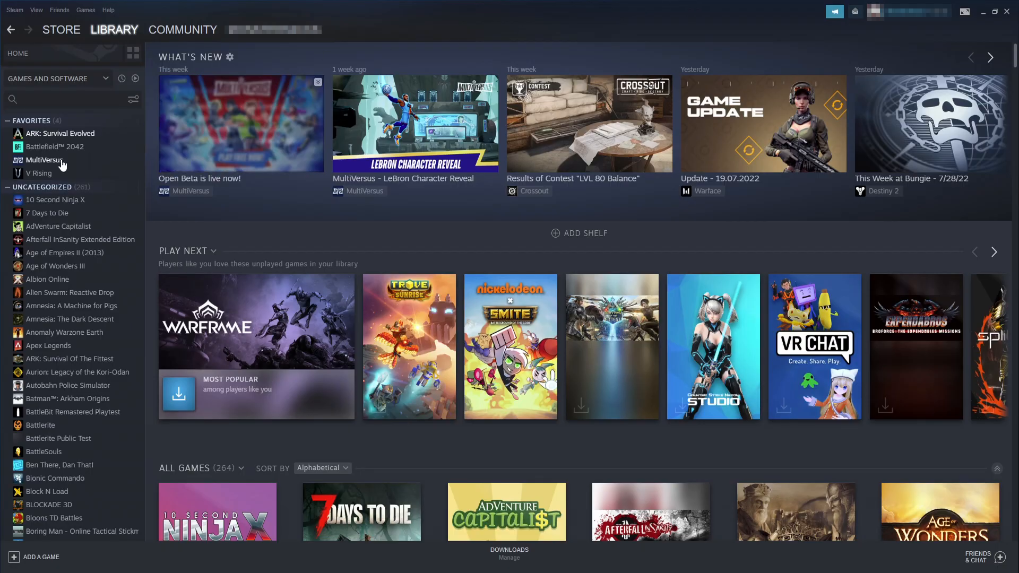
# Browse MultiVersus's local install files from its Steam Manage menu.
pyautogui.rightClick(43, 159)
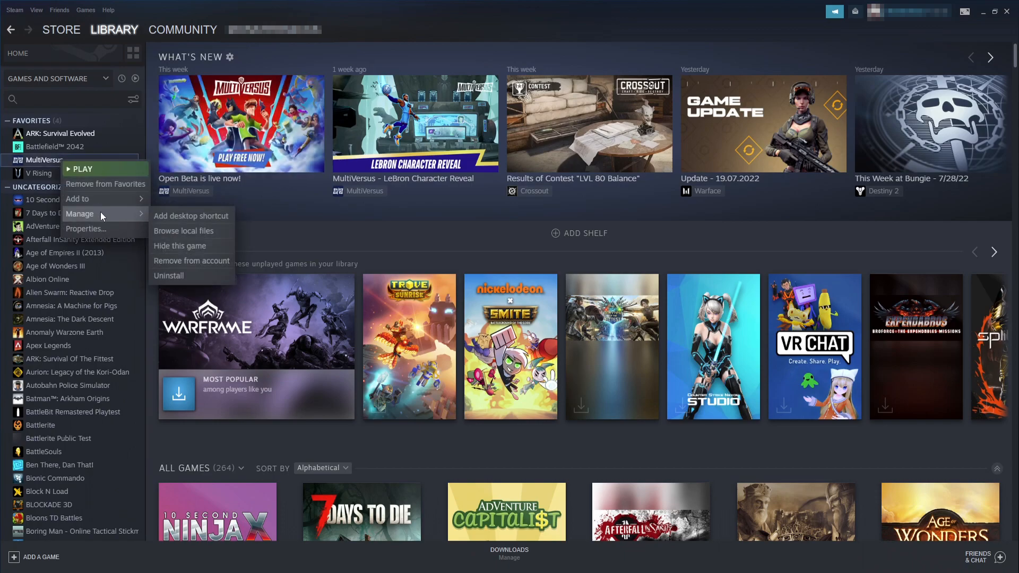
pyautogui.click(184, 230)
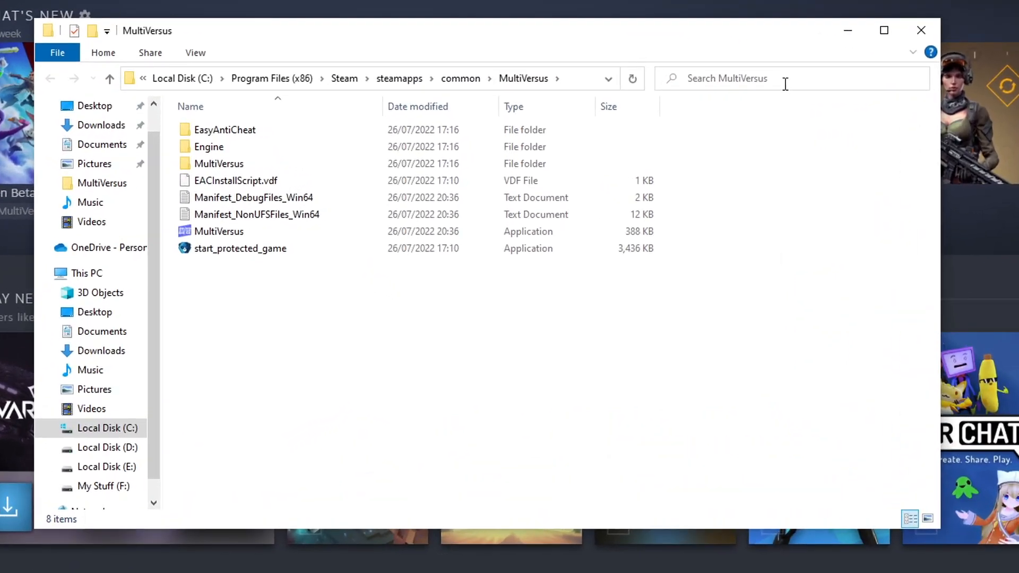
# Search the MultiVersus folder for .exe files and bring up the MultiVersus application's options.
pyautogui.write('.exe')
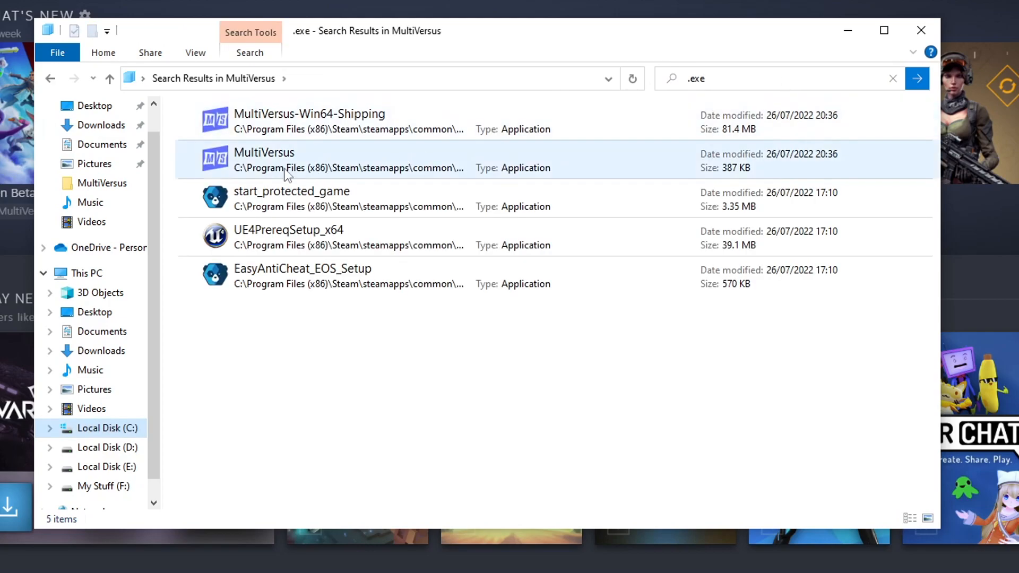
pyautogui.click(310, 121)
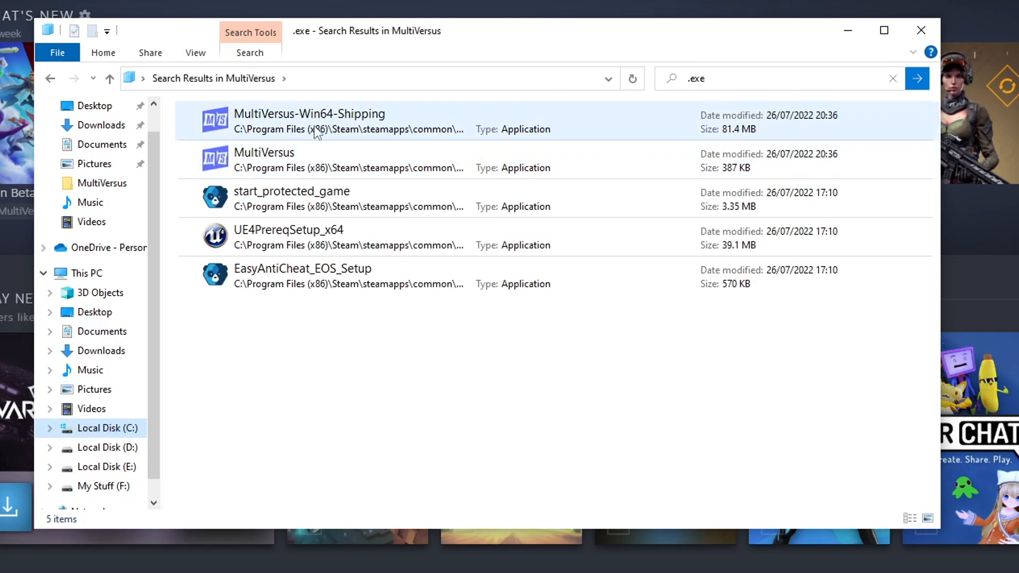
pyautogui.rightClick(264, 159)
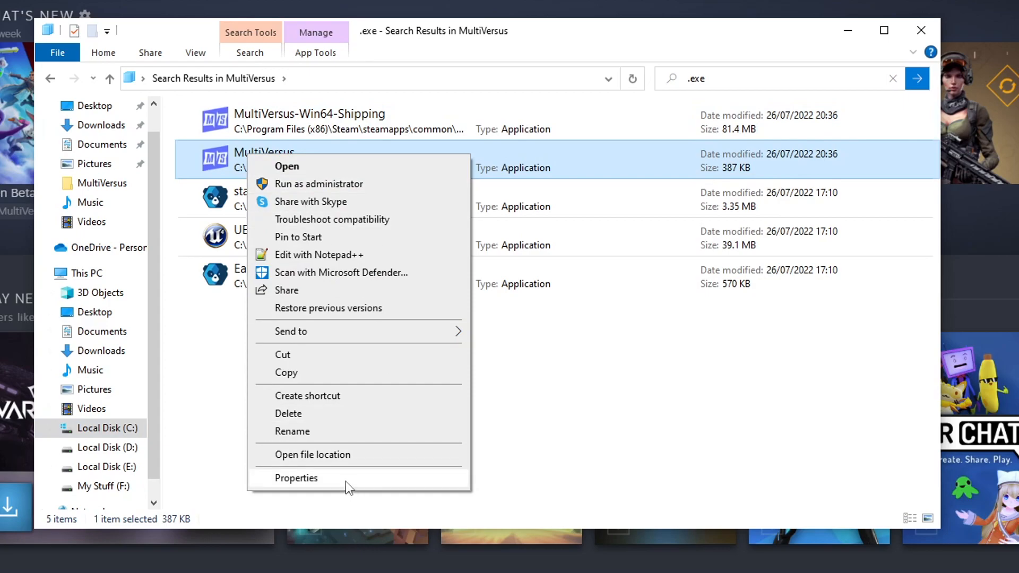
# Enable 'Run this program as an administrator' in MultiVersus's Compatibility properties.
pyautogui.click(296, 478)
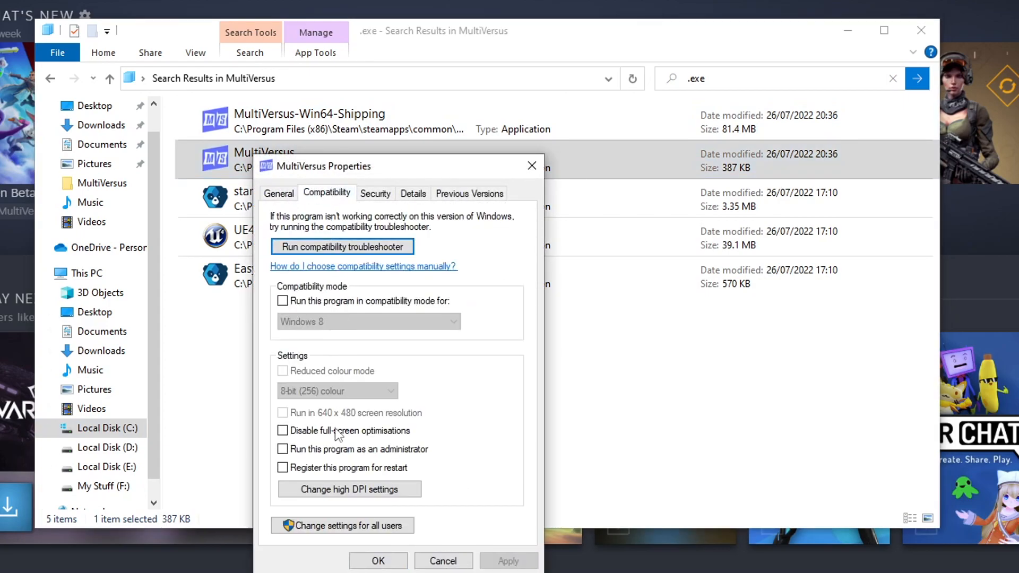
pyautogui.click(282, 448)
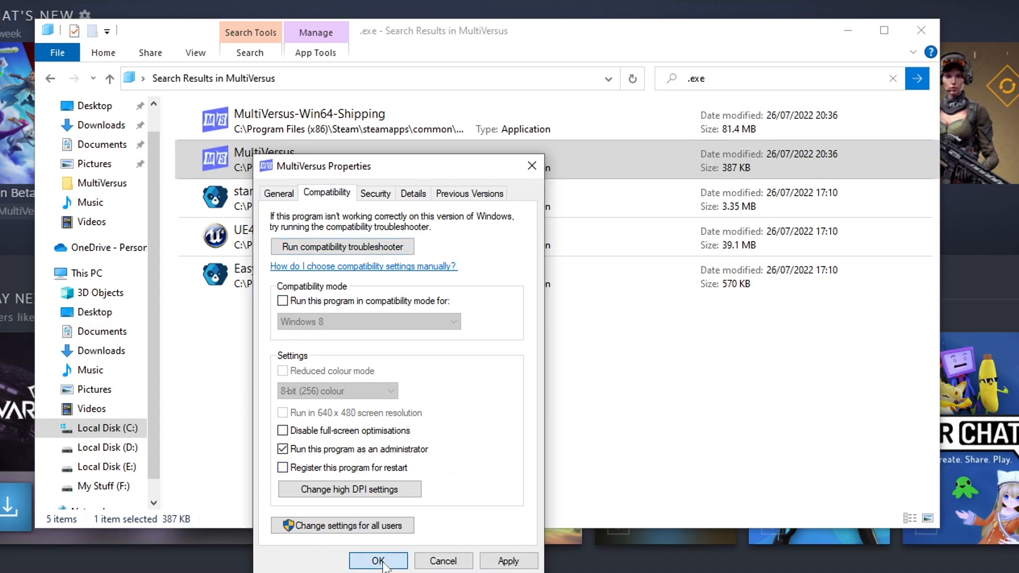
pyautogui.rightClick(309, 121)
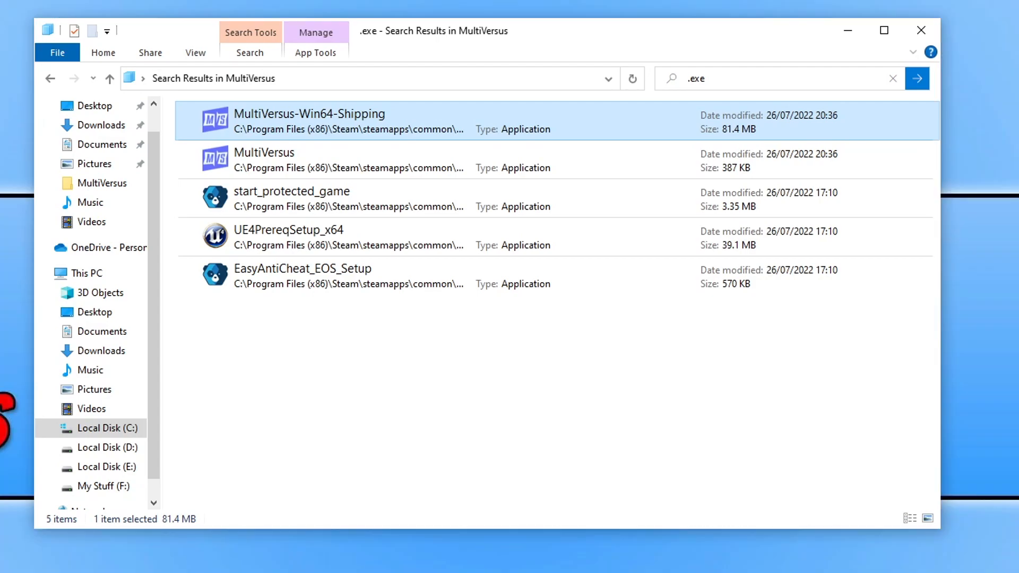
pyautogui.moveTo(396, 90)
pyautogui.write('%')
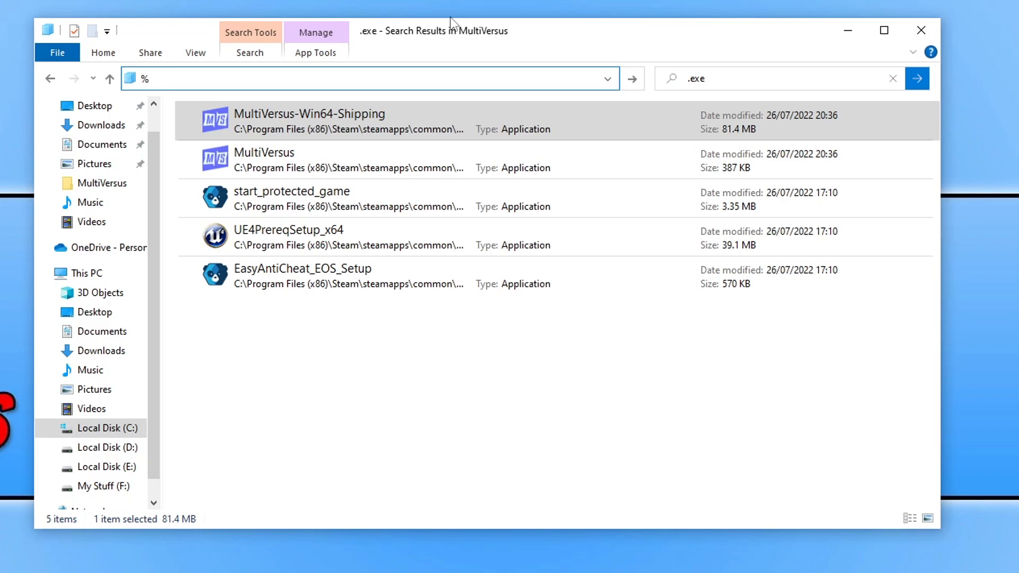
# Go to %localappdata% and open its MultiVersus folder.
pyautogui.write('local')
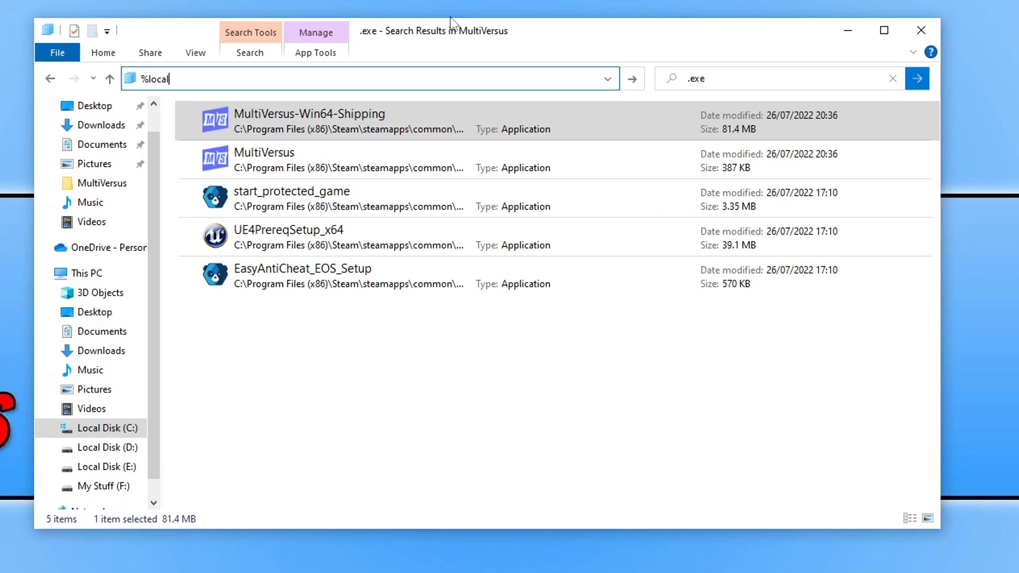
pyautogui.write('appdata')
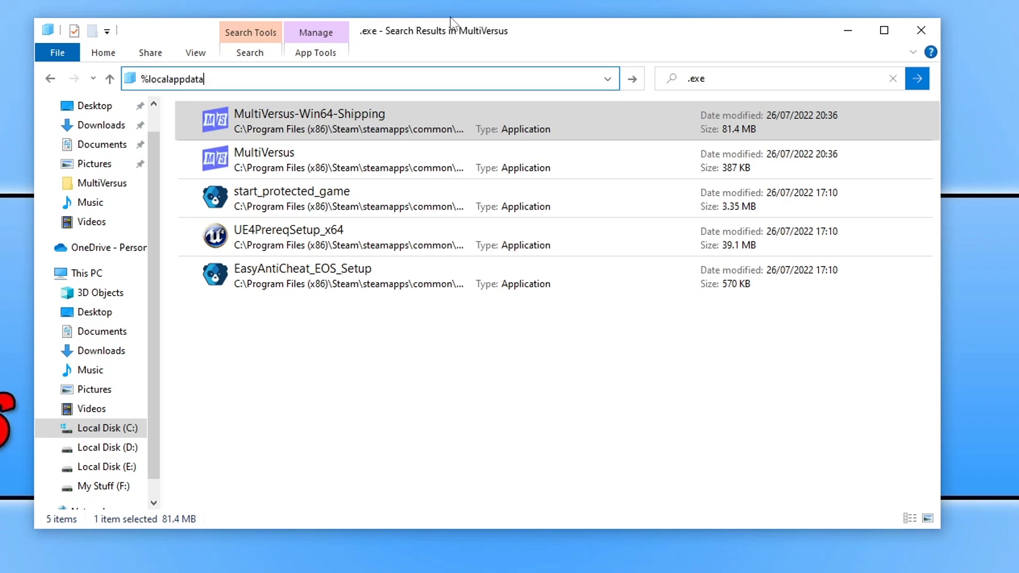
pyautogui.write('%')
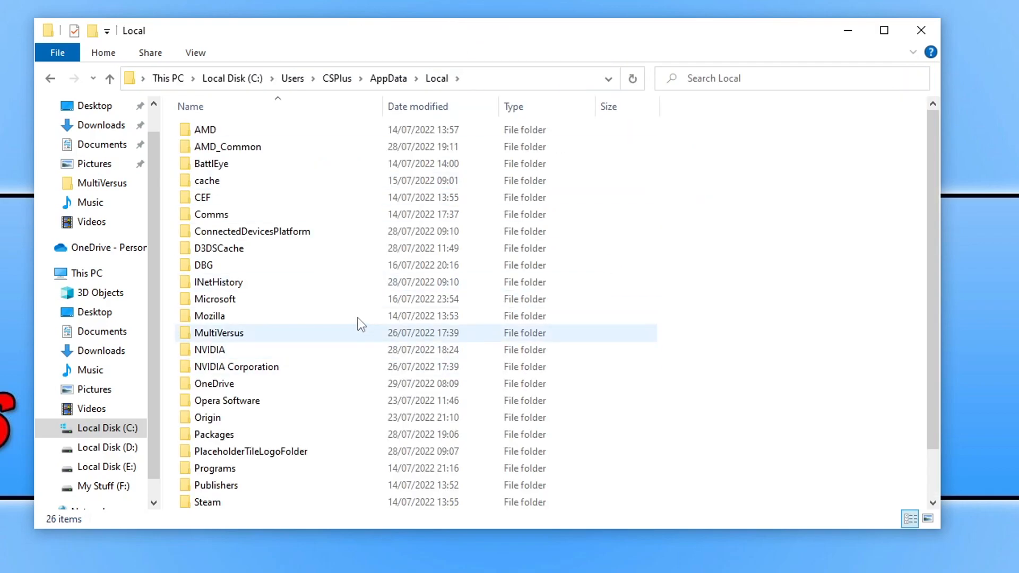
pyautogui.moveTo(275, 335)
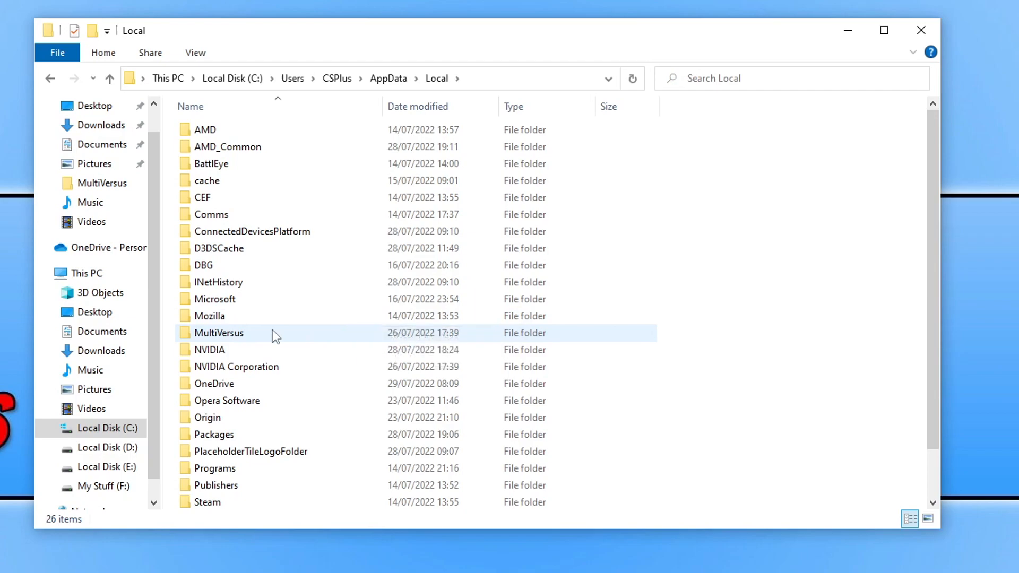
pyautogui.doubleClick(218, 333)
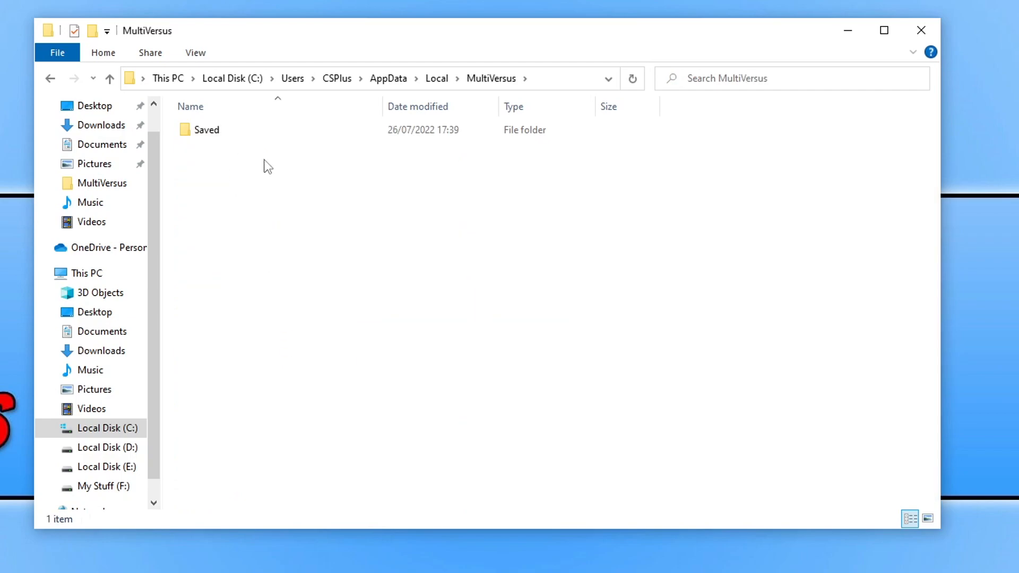
# Rename the Saved folder by appending 'backup' to its name.
pyautogui.rightClick(206, 130)
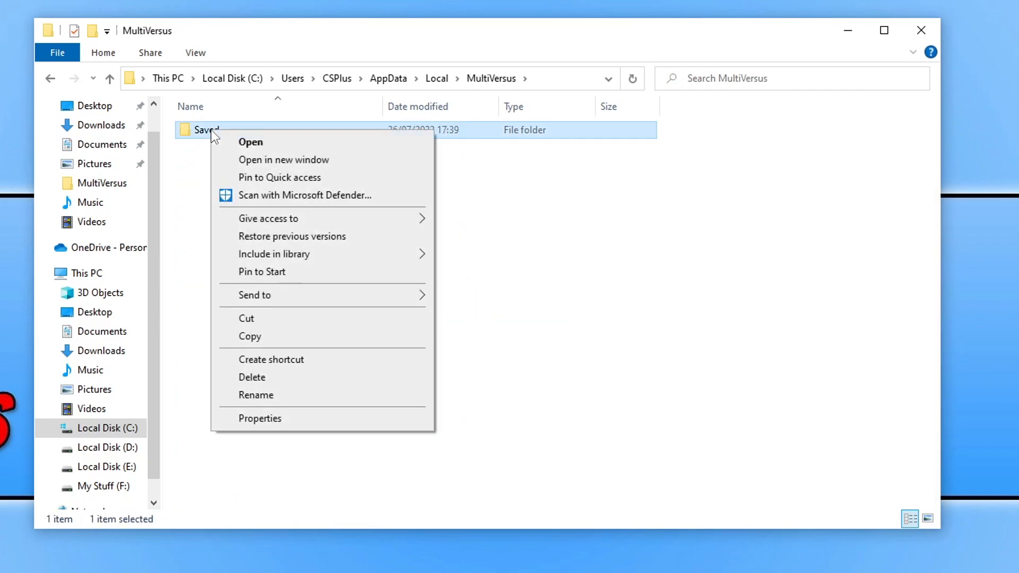
pyautogui.click(256, 395)
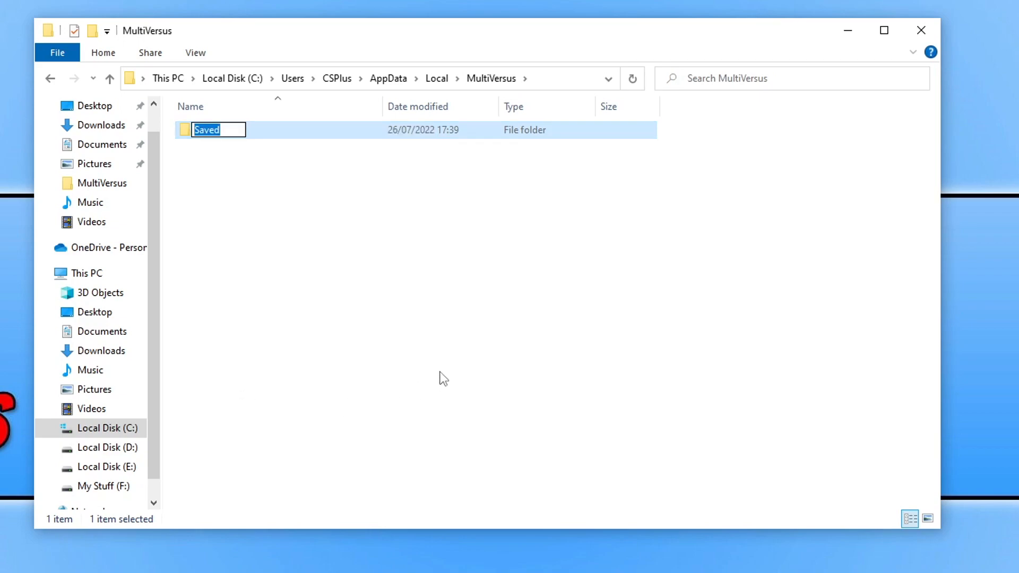
pyautogui.write('backup')
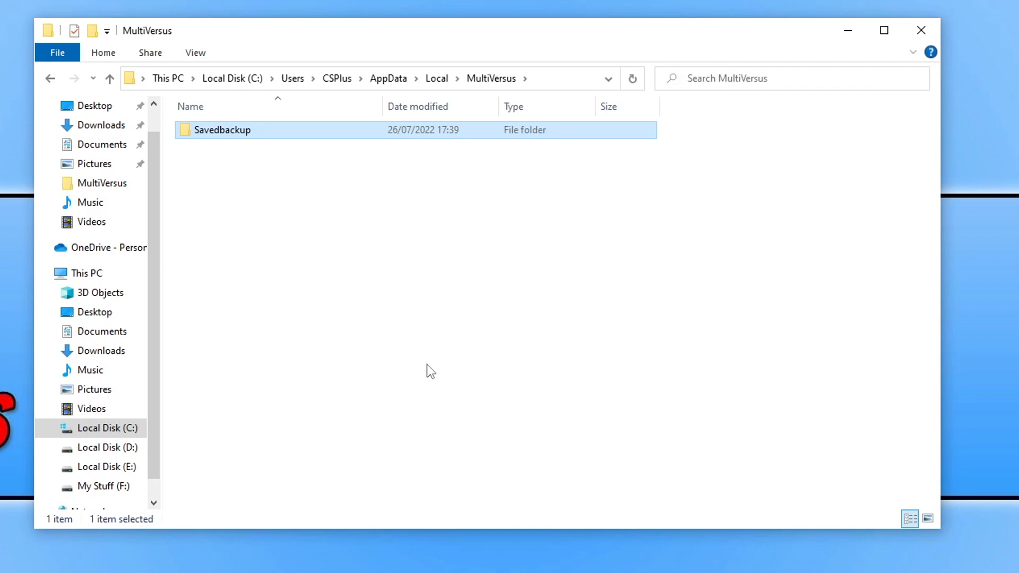
pyautogui.moveTo(218, 145)
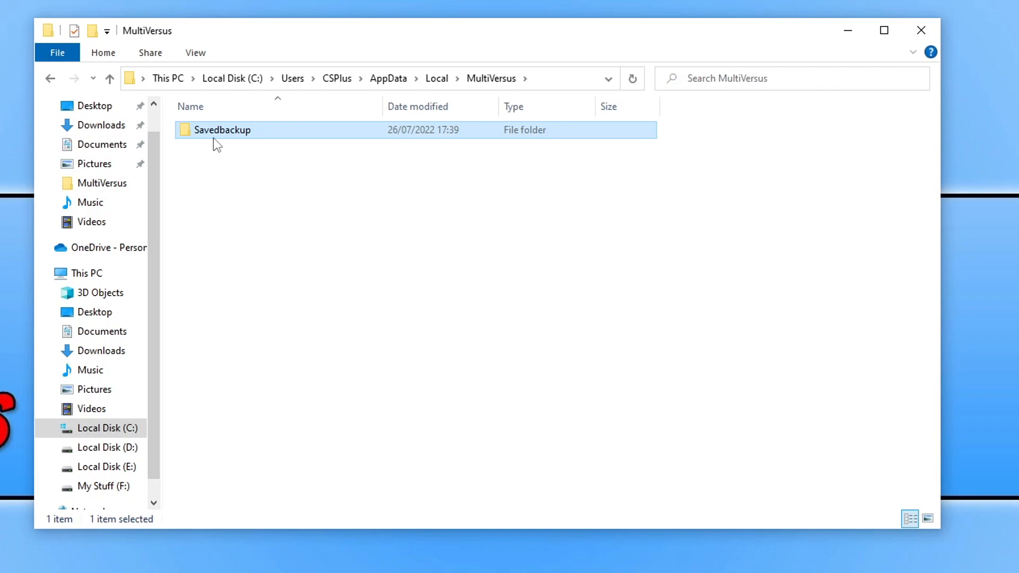
pyautogui.moveTo(251, 170)
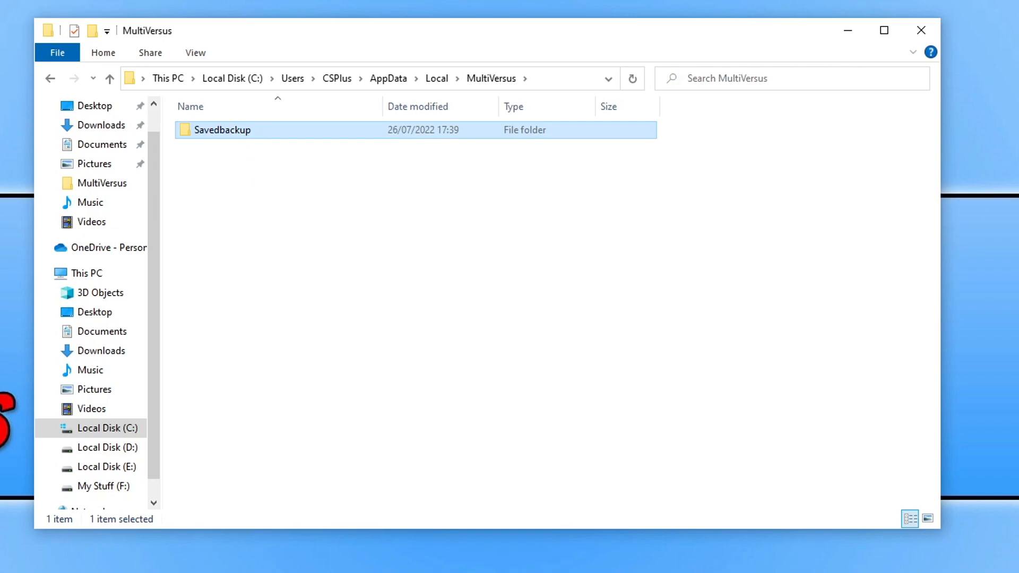
pyautogui.moveTo(929, 27)
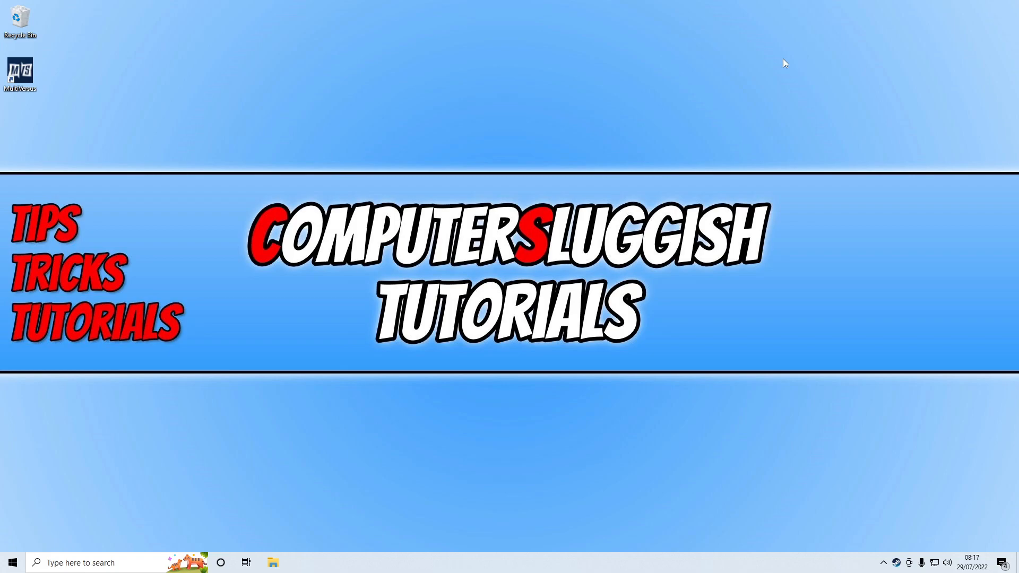
pyautogui.moveTo(3, 540)
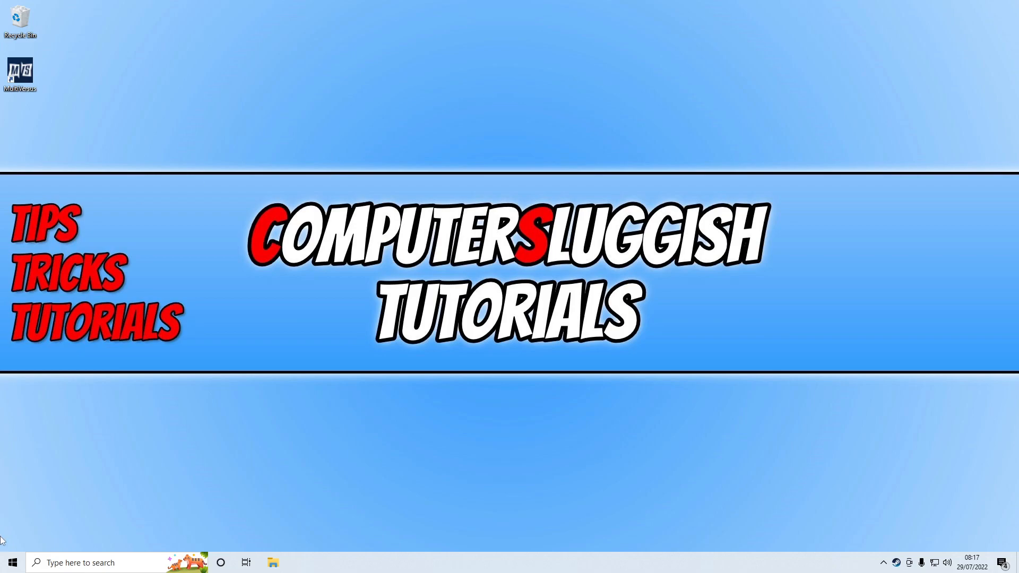
pyautogui.rightClick(12, 562)
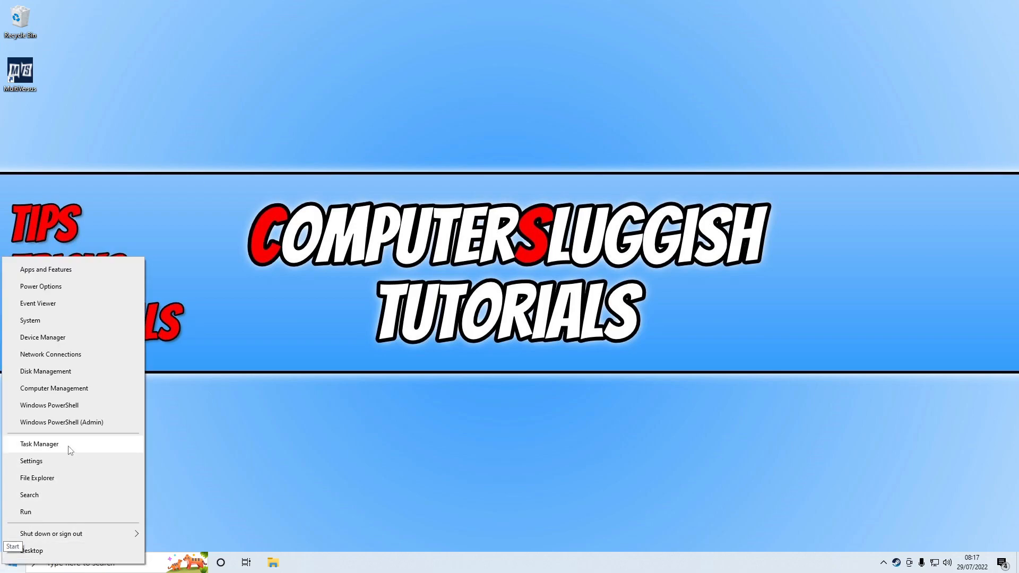
pyautogui.click(39, 444)
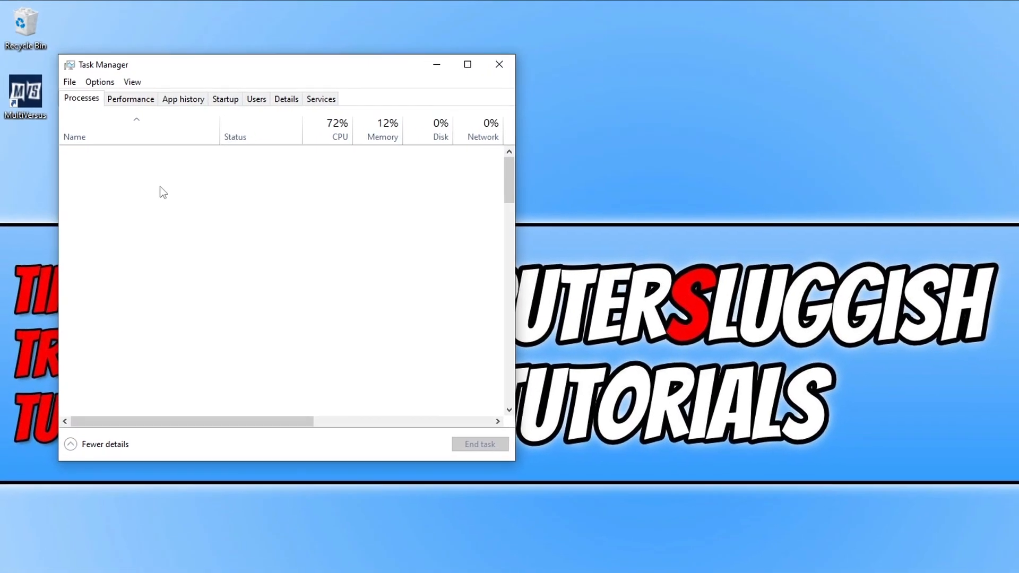
pyautogui.click(256, 98)
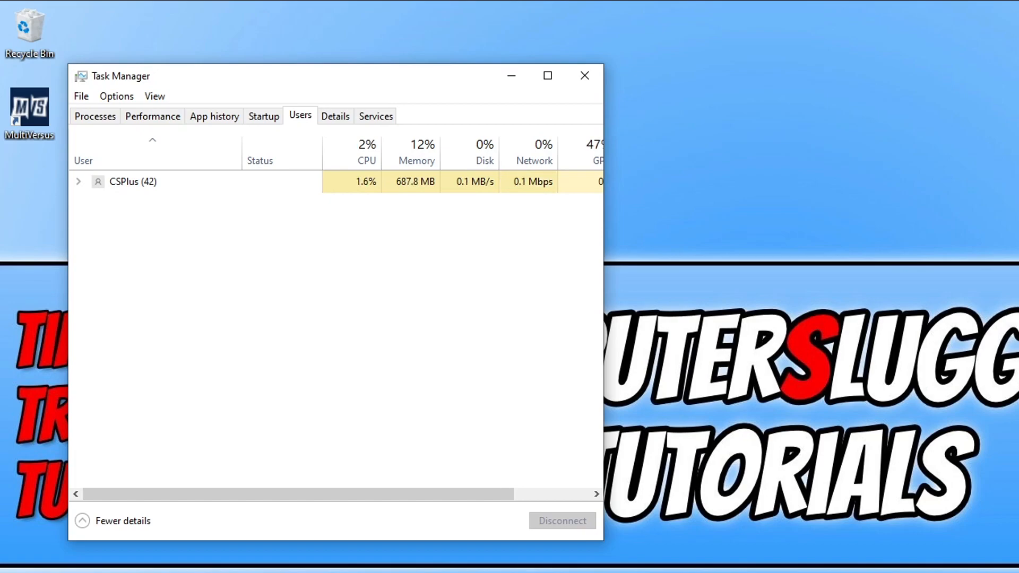
pyautogui.moveTo(325, 75); pyautogui.dragTo(325, 11)
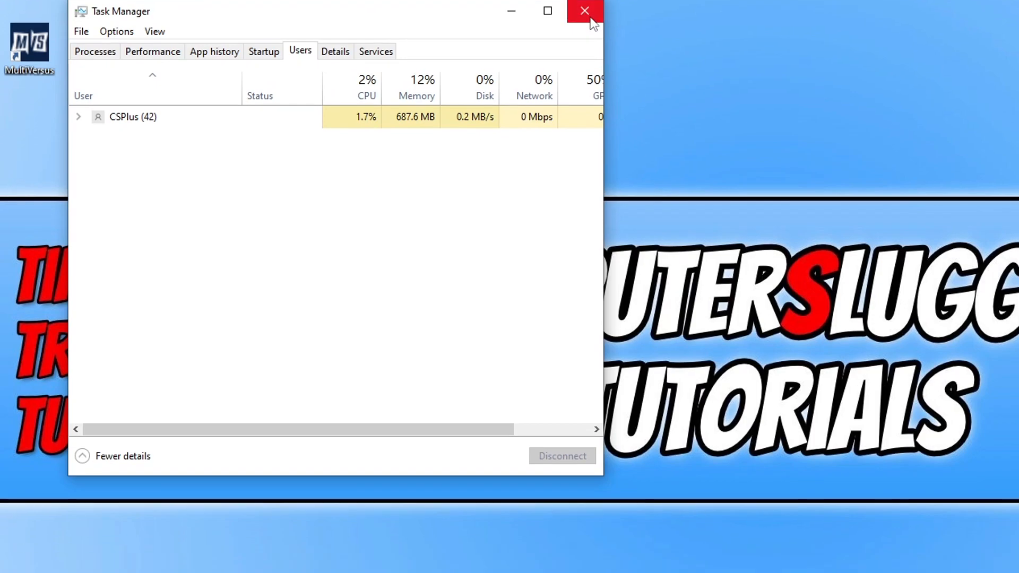
pyautogui.click(583, 11)
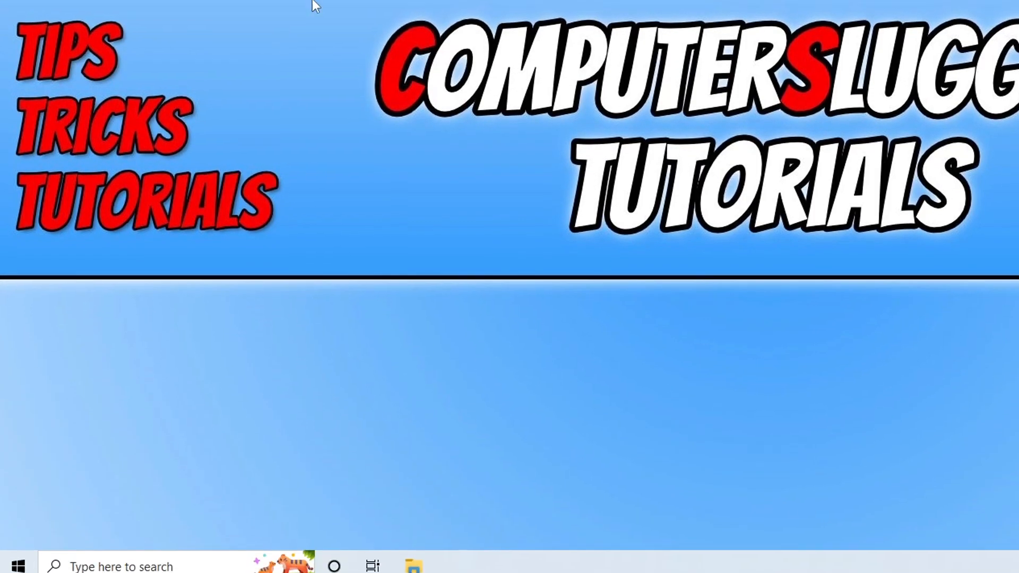
# Select the High performance plan under the additional plans in Power Options.
pyautogui.rightClick(16, 567)
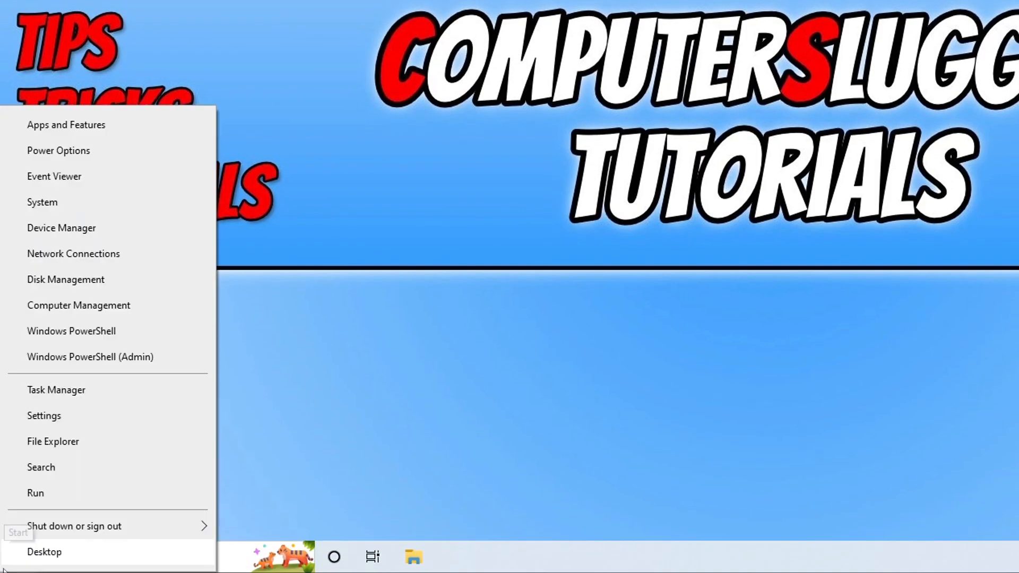
pyautogui.click(58, 150)
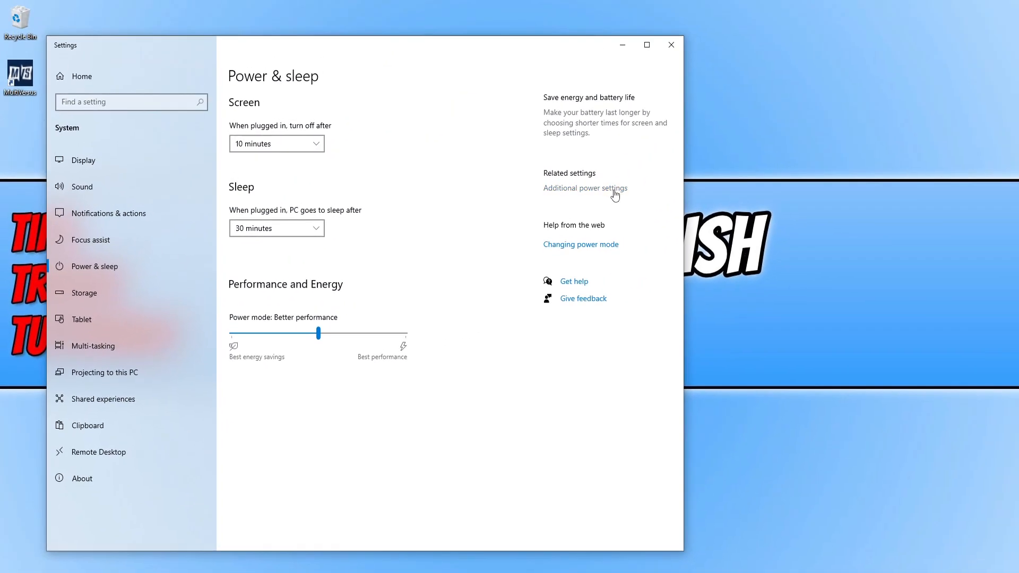
pyautogui.click(585, 188)
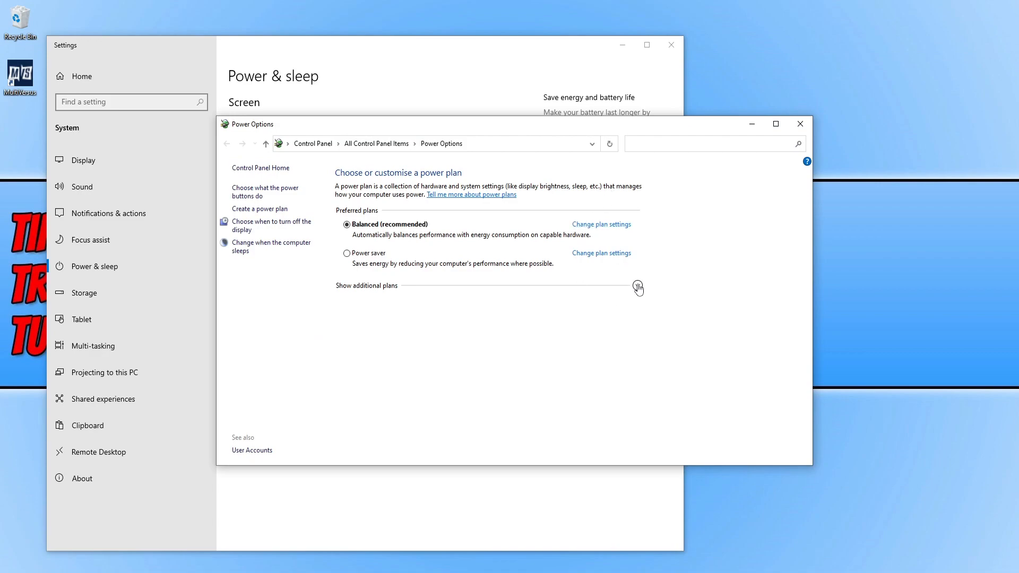
pyautogui.click(637, 286)
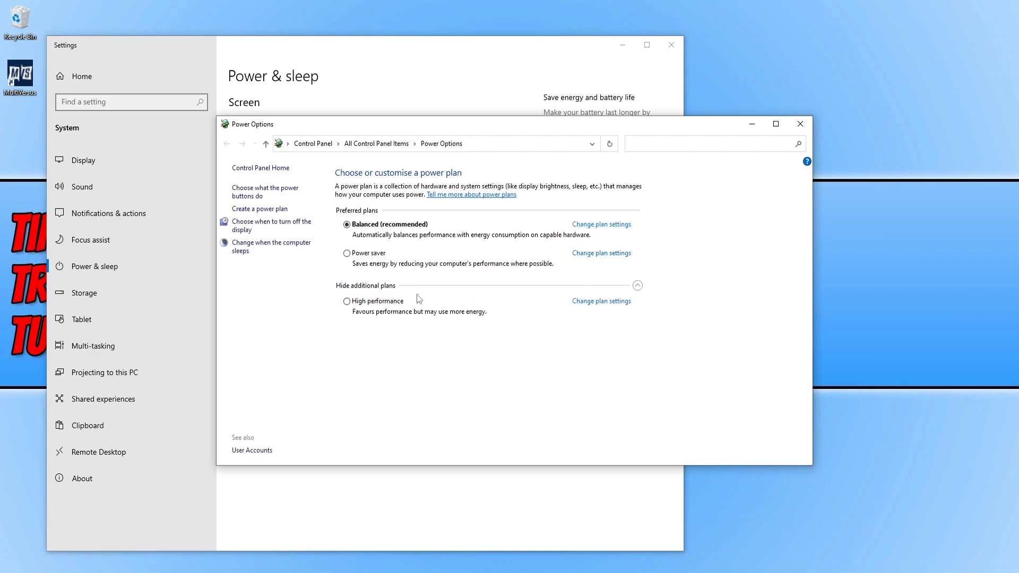
pyautogui.click(347, 301)
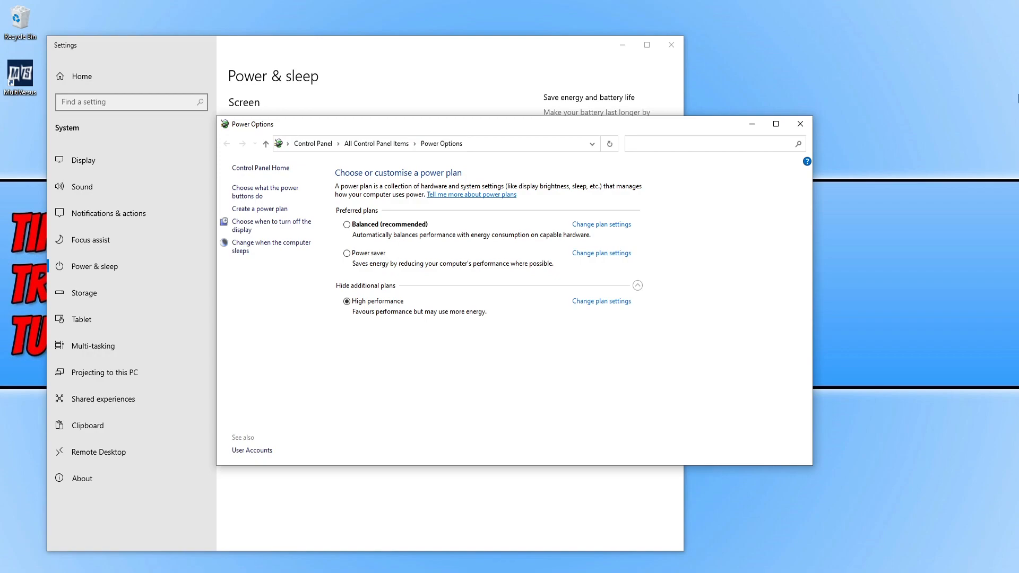
pyautogui.moveTo(1010, 97)
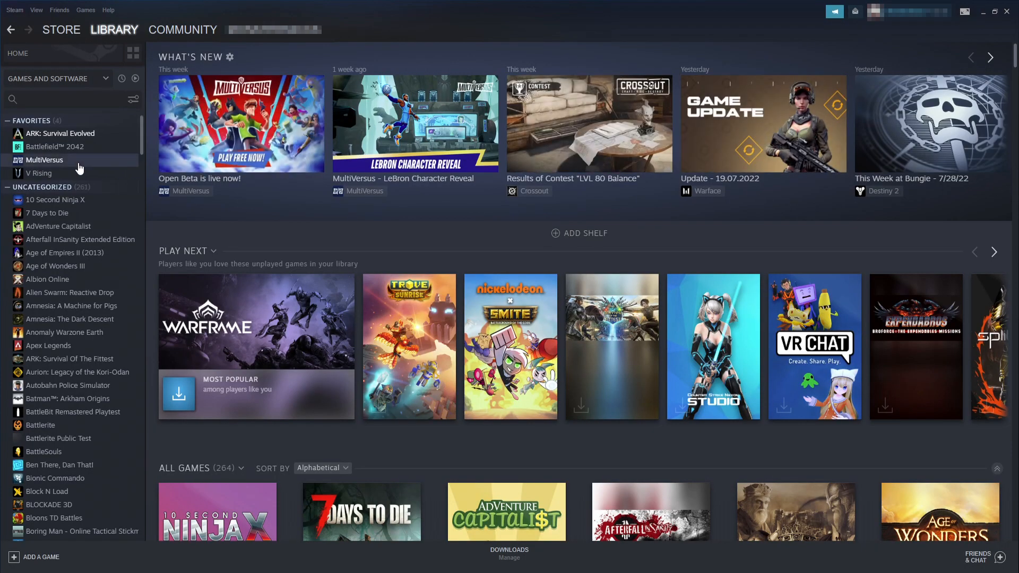
pyautogui.moveTo(55, 166)
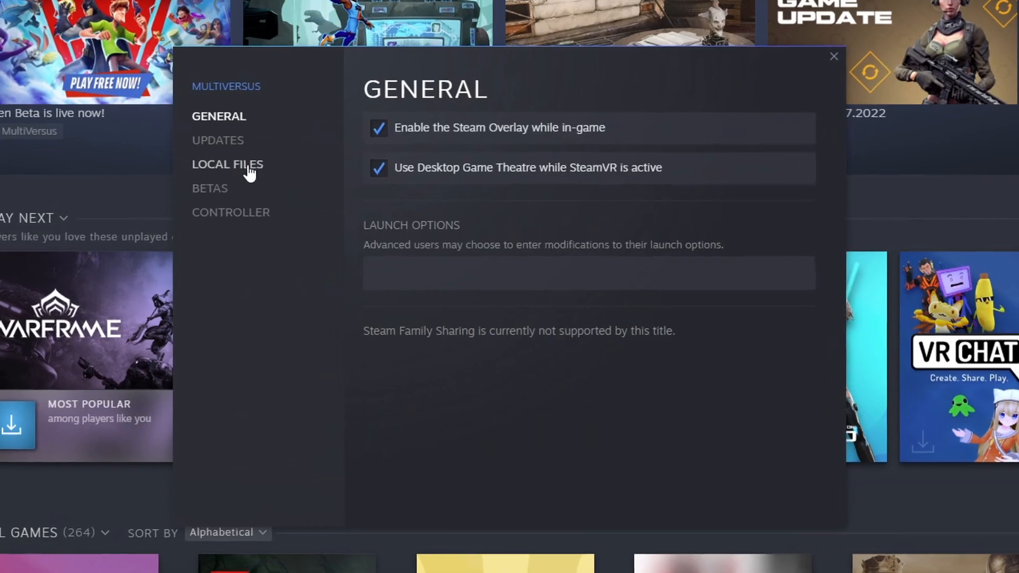
# Run Verify integrity of game files from MultiVersus's Local Files properties.
pyautogui.click(227, 164)
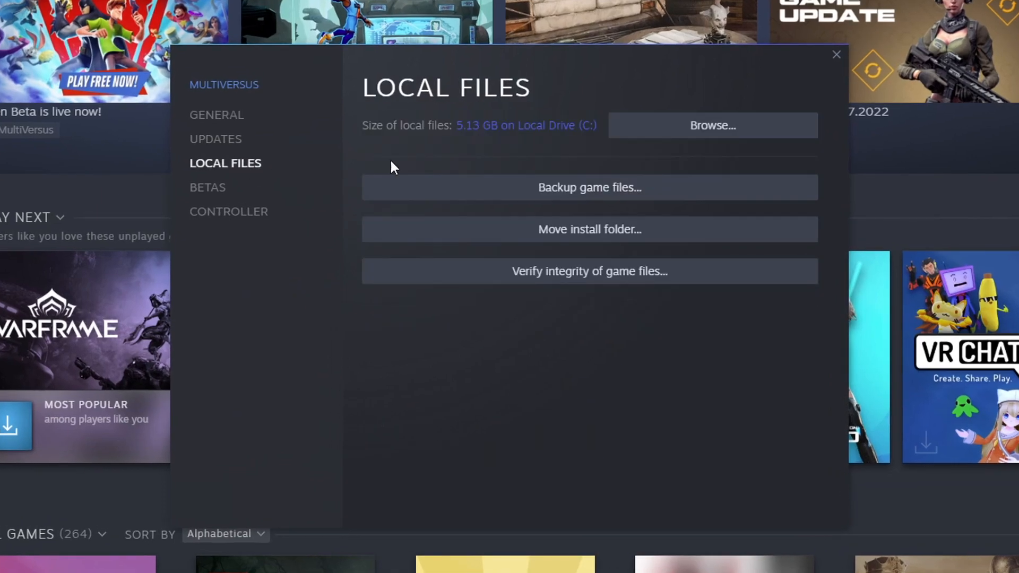
pyautogui.moveTo(589, 271)
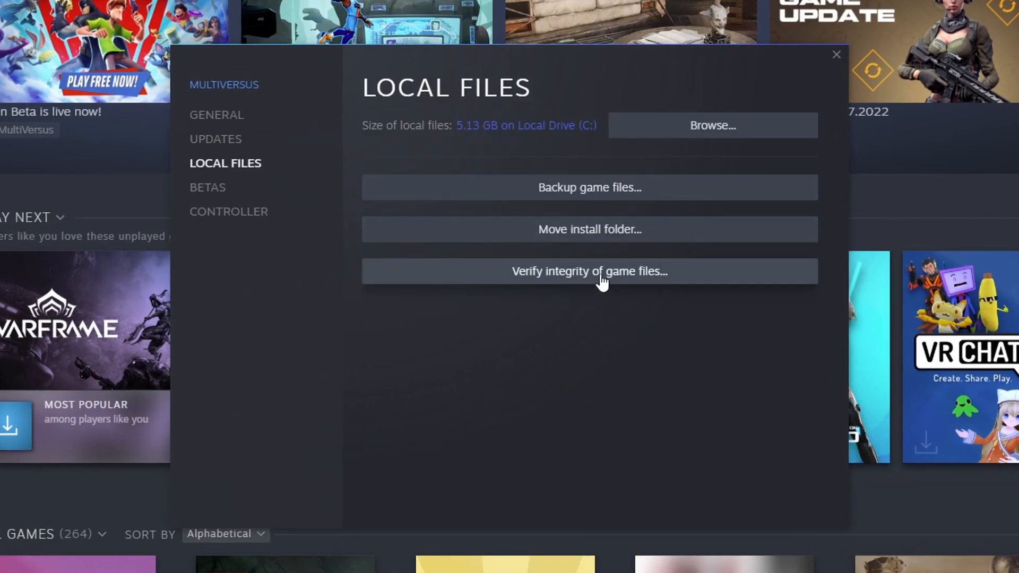
pyautogui.click(588, 271)
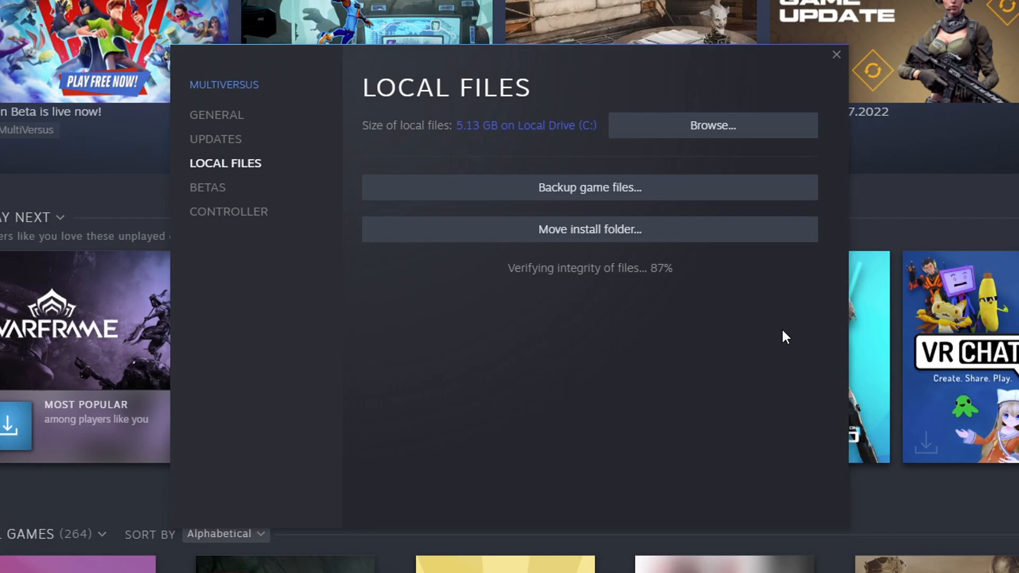